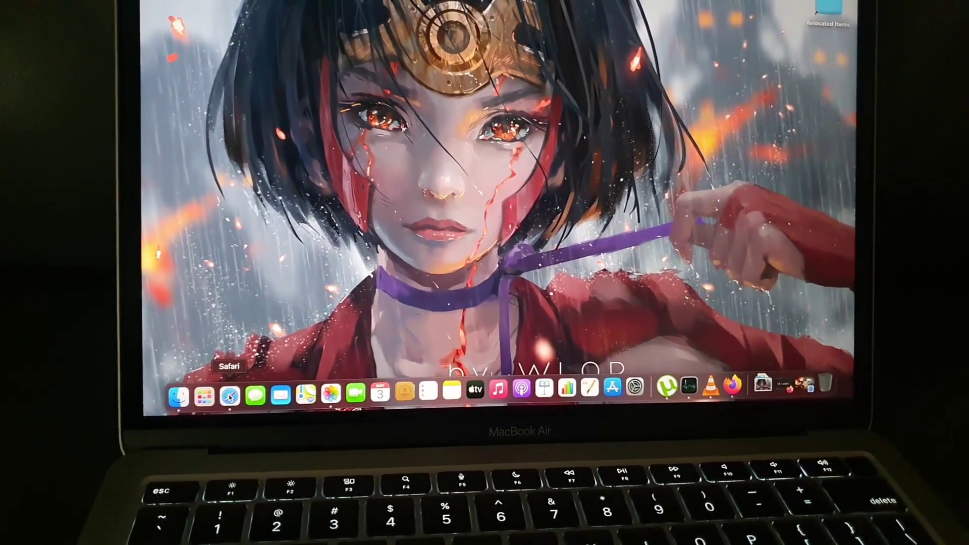
- Launch Safari from the Dock so its start page appears
left_click(230, 399)
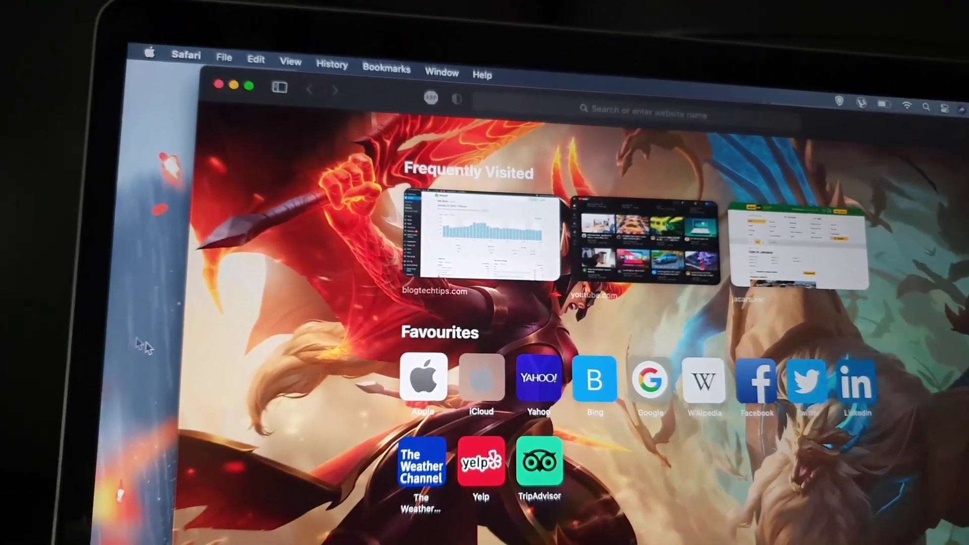
- Open a new private browsing window via the File menu's New Private Window command
left_click(186, 55)
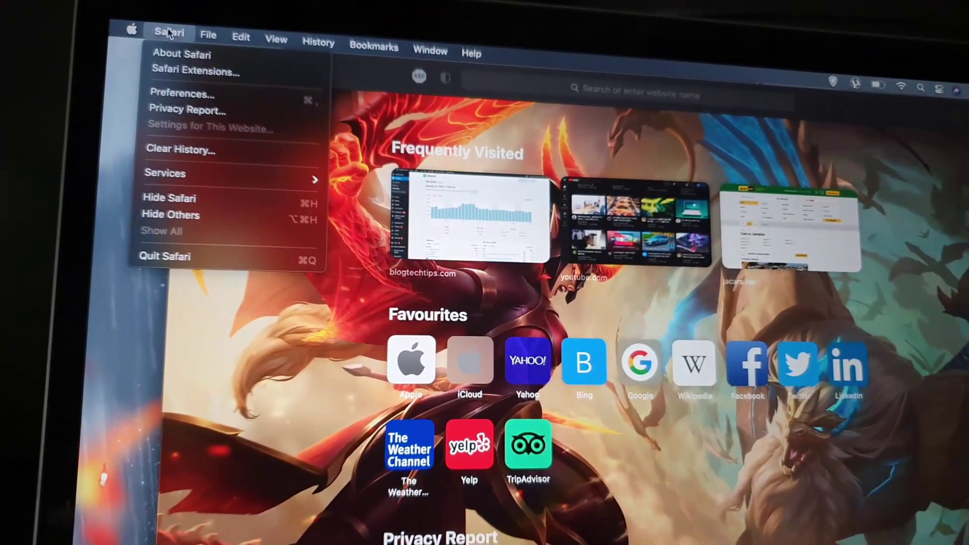
left_click(208, 26)
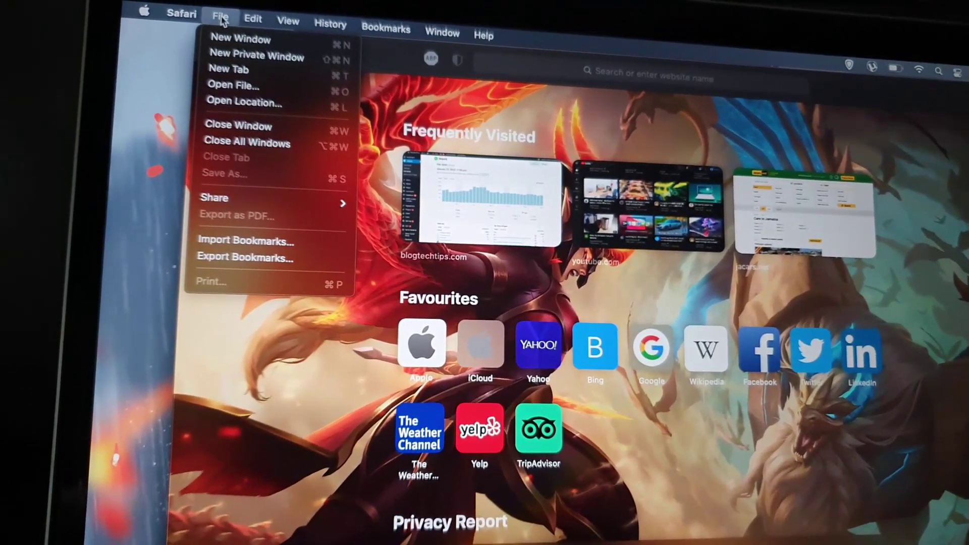
left_click(257, 58)
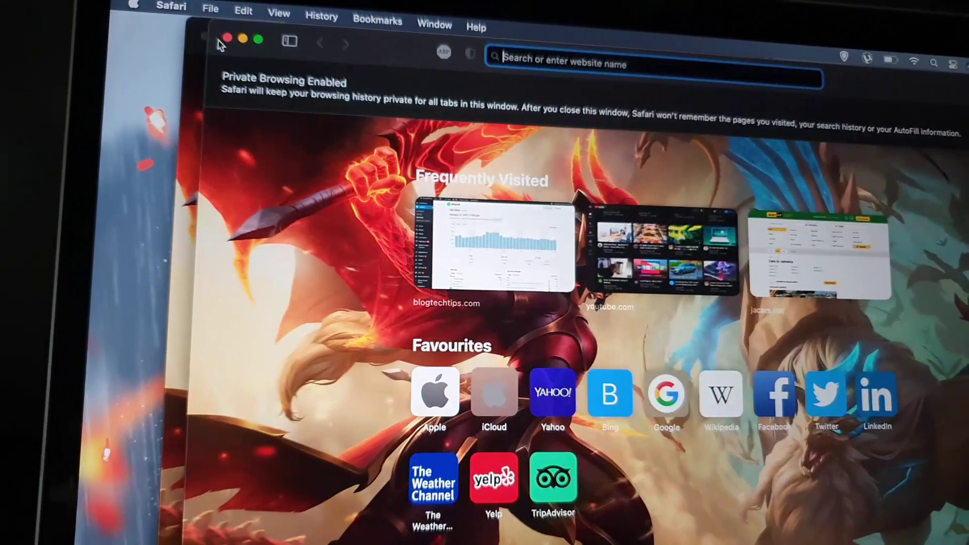